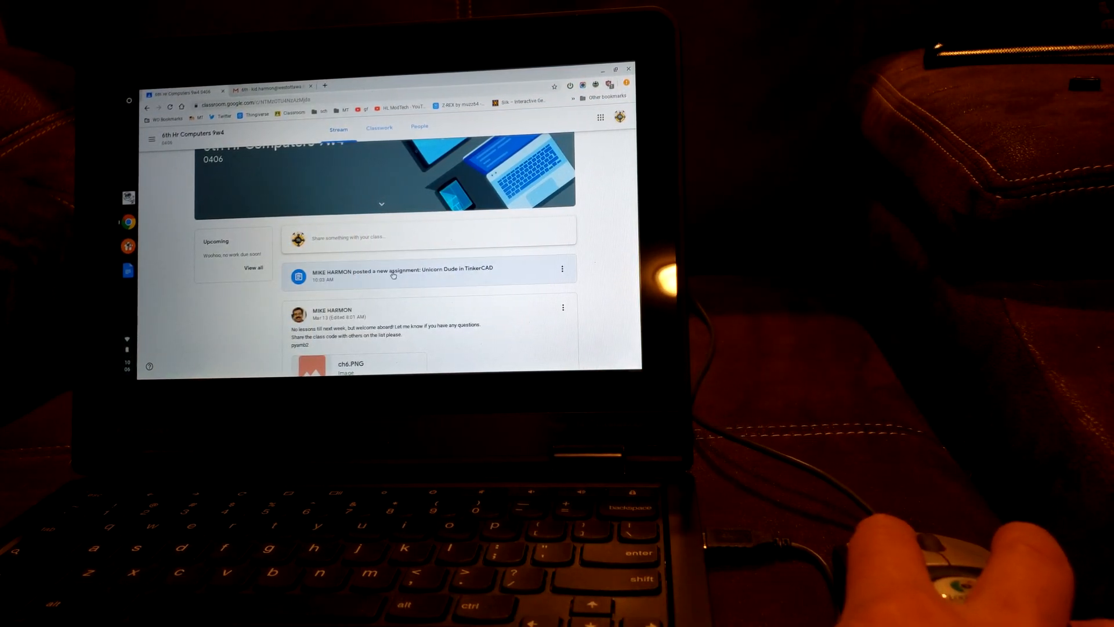
# Step: Open the 'Unicorn Dude in TinkerCAD' assignment from the Stream and follow its attached Tinkercad link
pyautogui.click(394, 271)
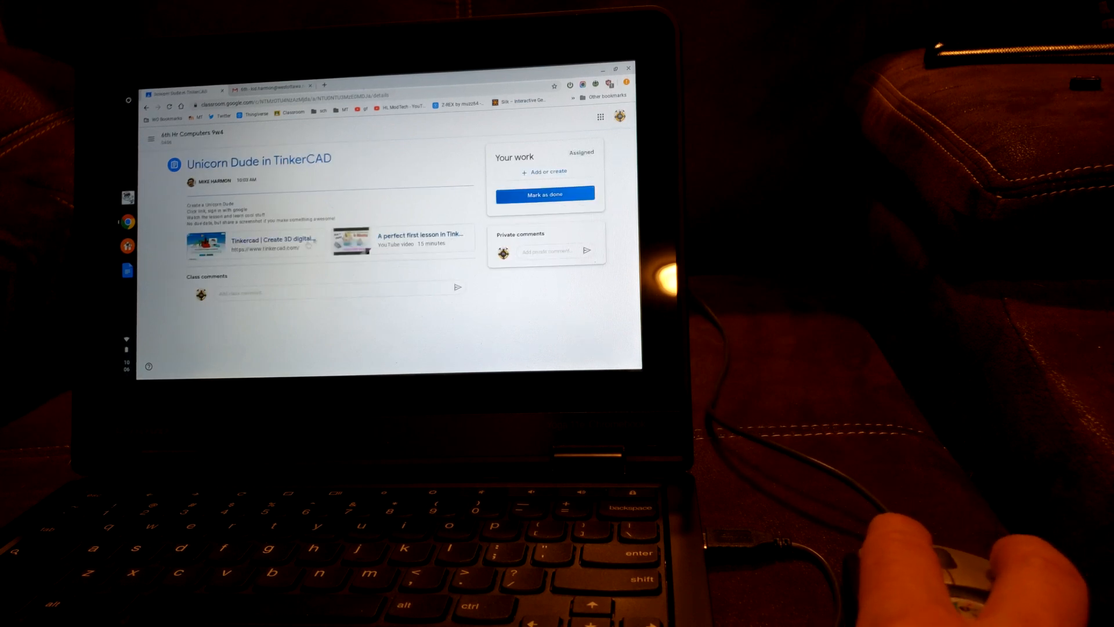
pyautogui.moveTo(279, 248)
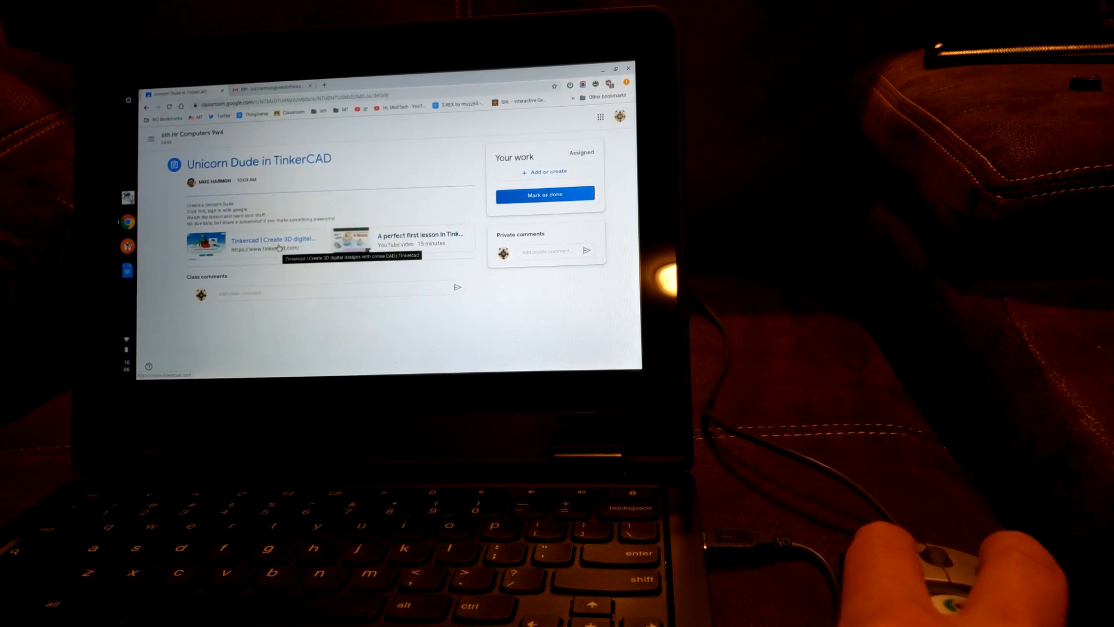
pyautogui.click(266, 239)
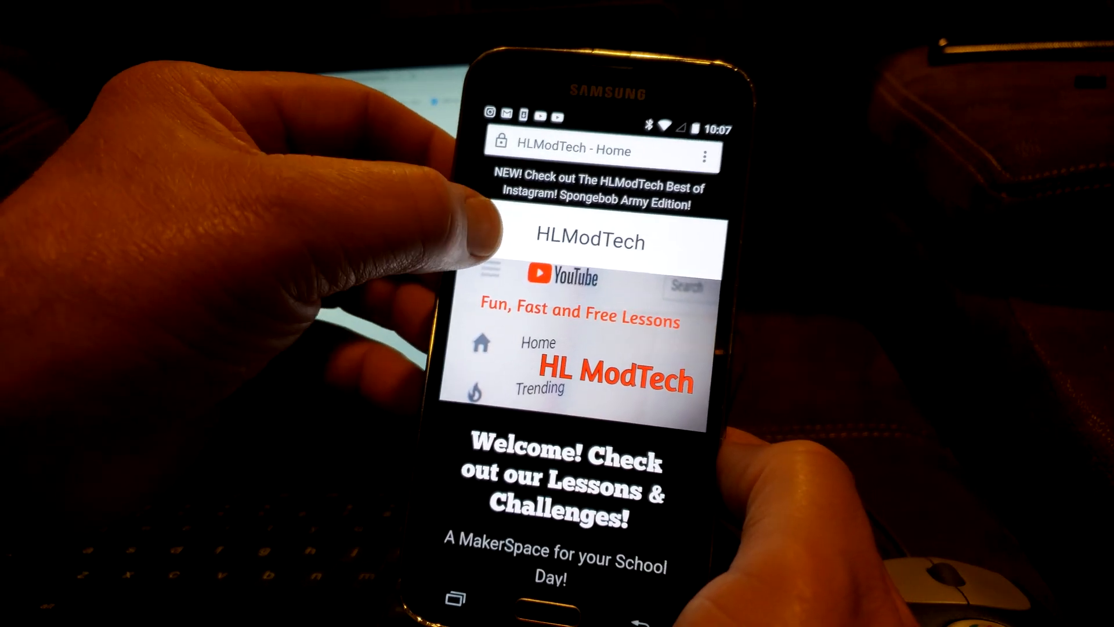
# Step: Show the HLModTech navigation menu listing TinkerCAD, Sketchup, Challenges and LOGO Programming
pyautogui.click(486, 232)
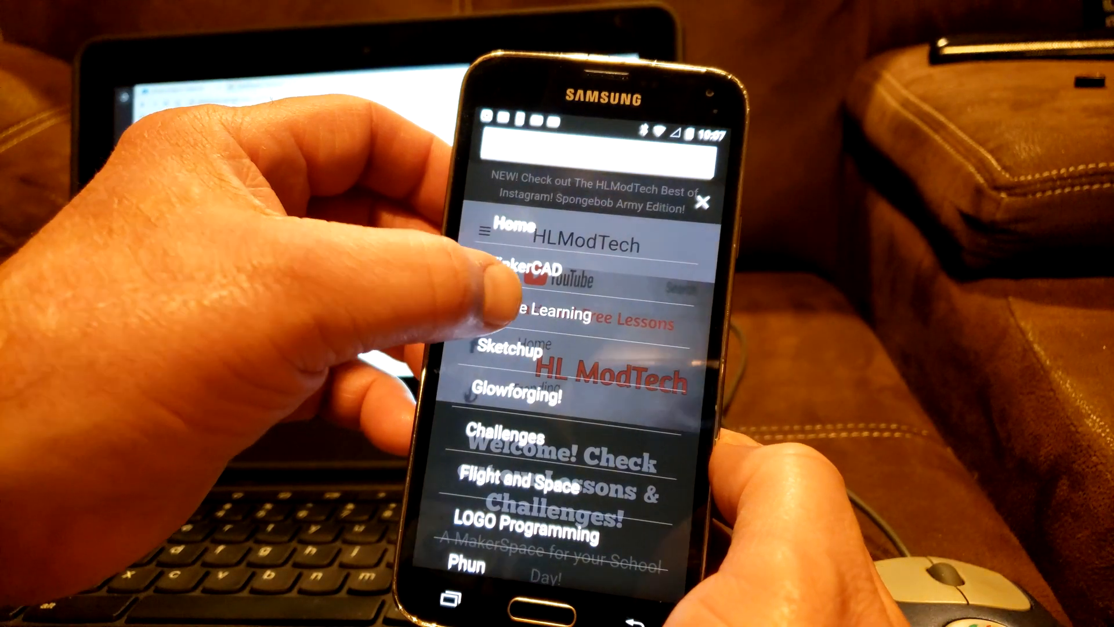